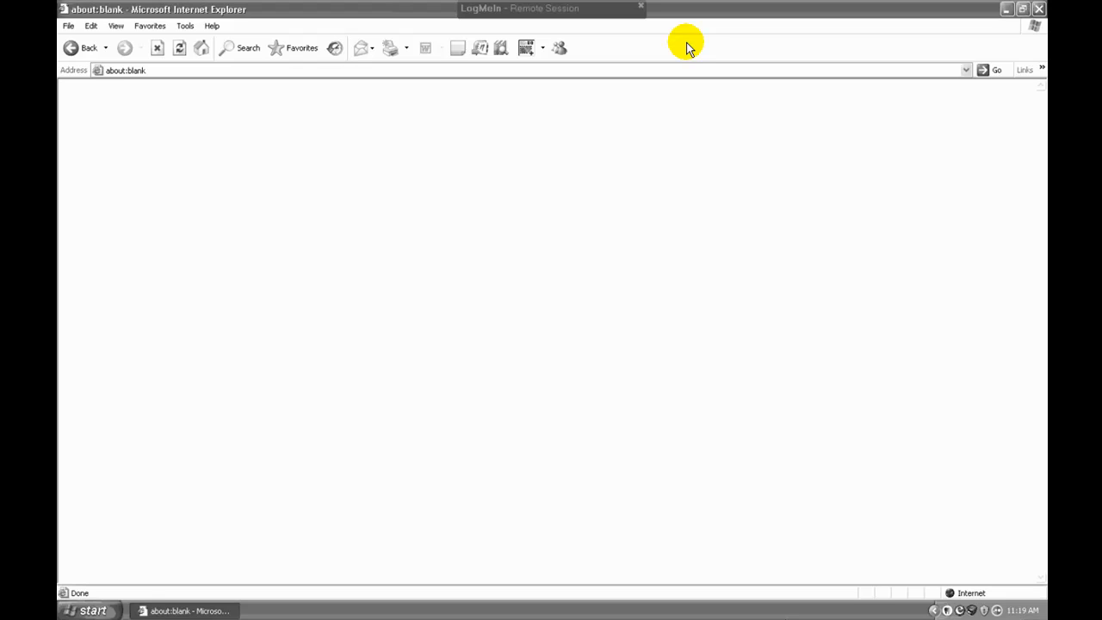
mouse_move(680, 41)
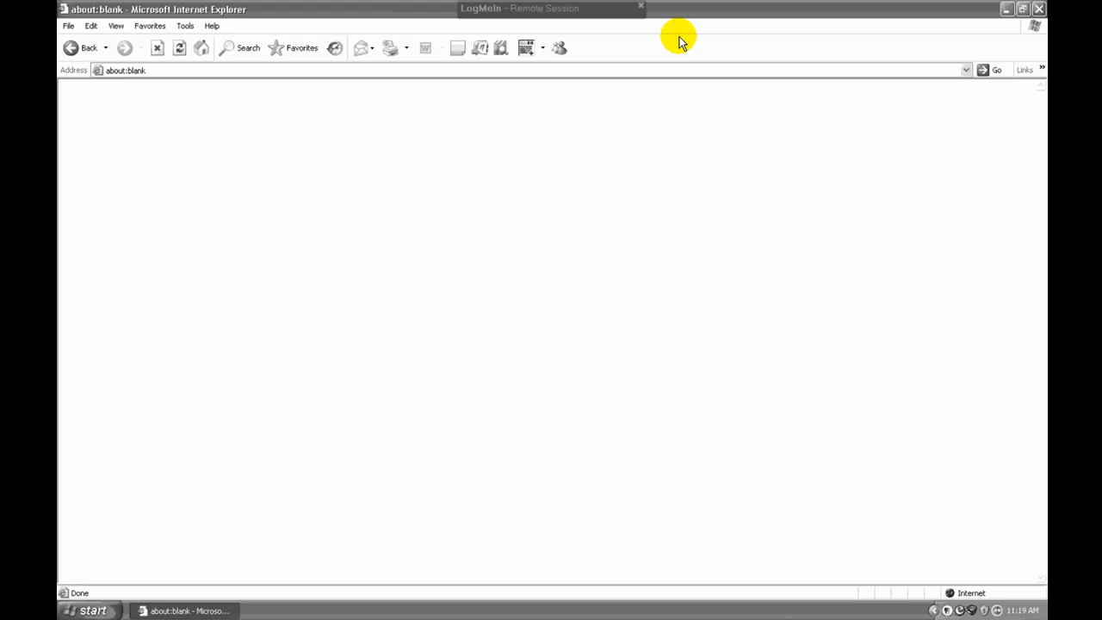
mouse_move(692, 70)
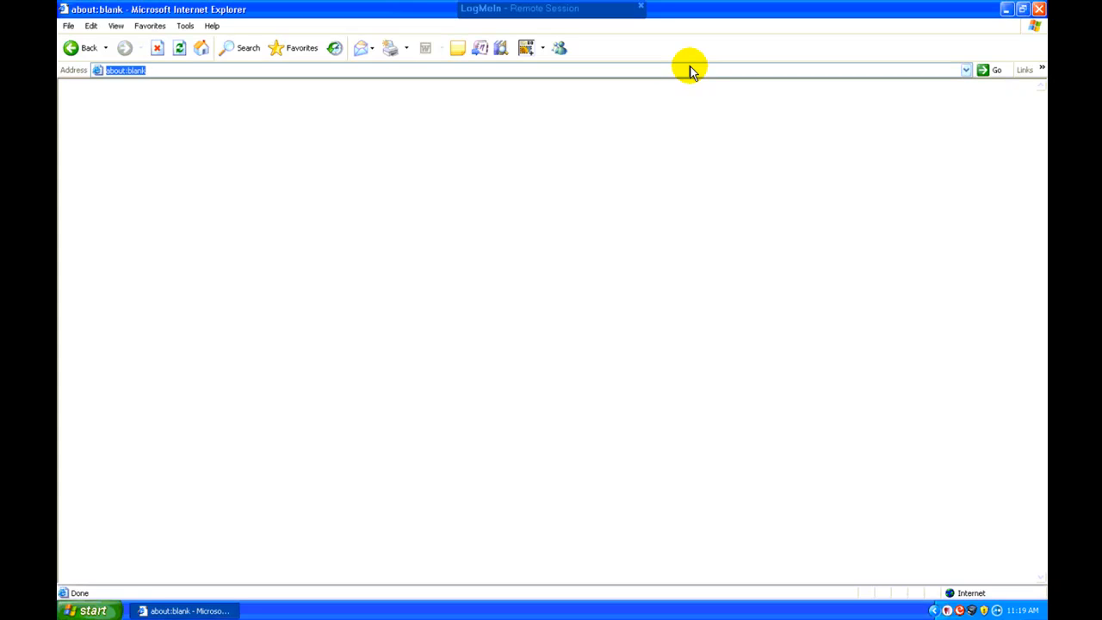
text(https://server)
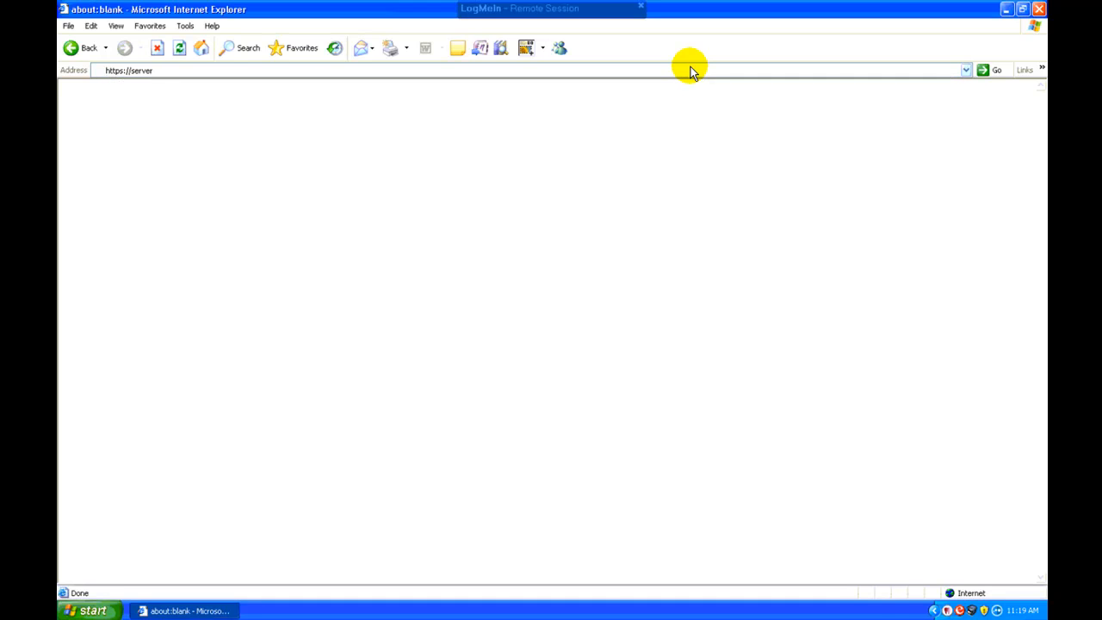
text(:4343)
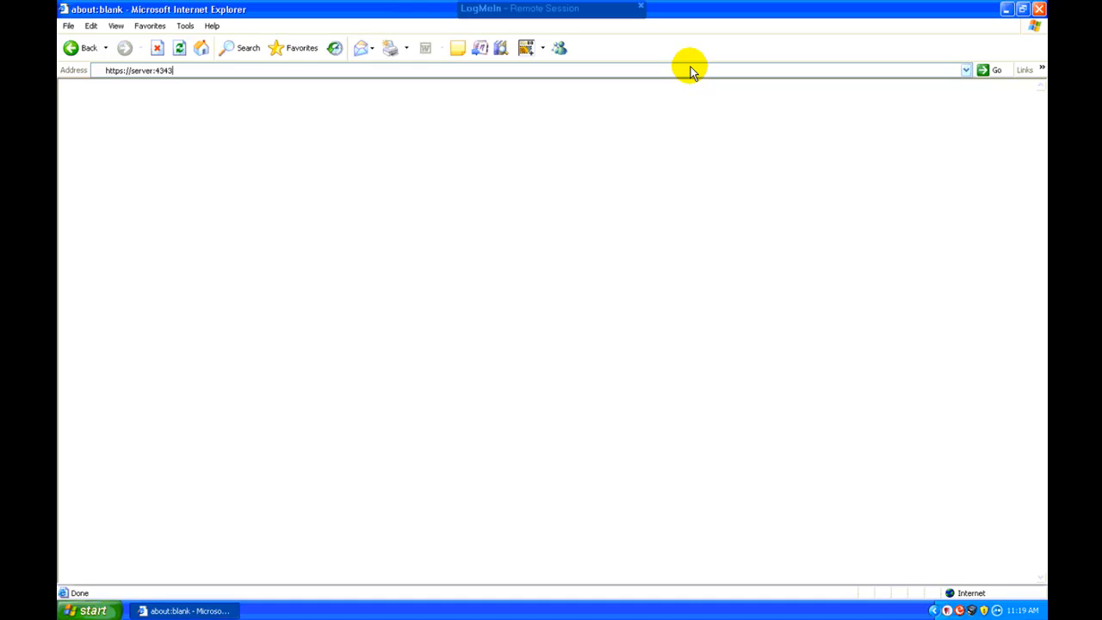
text(/)
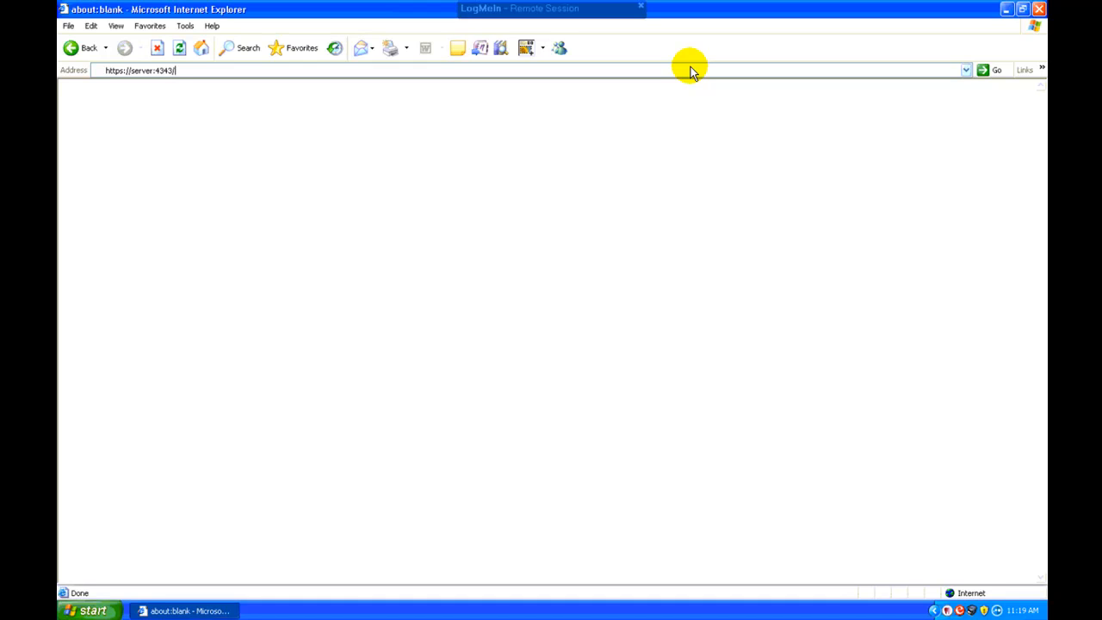
text(smb)
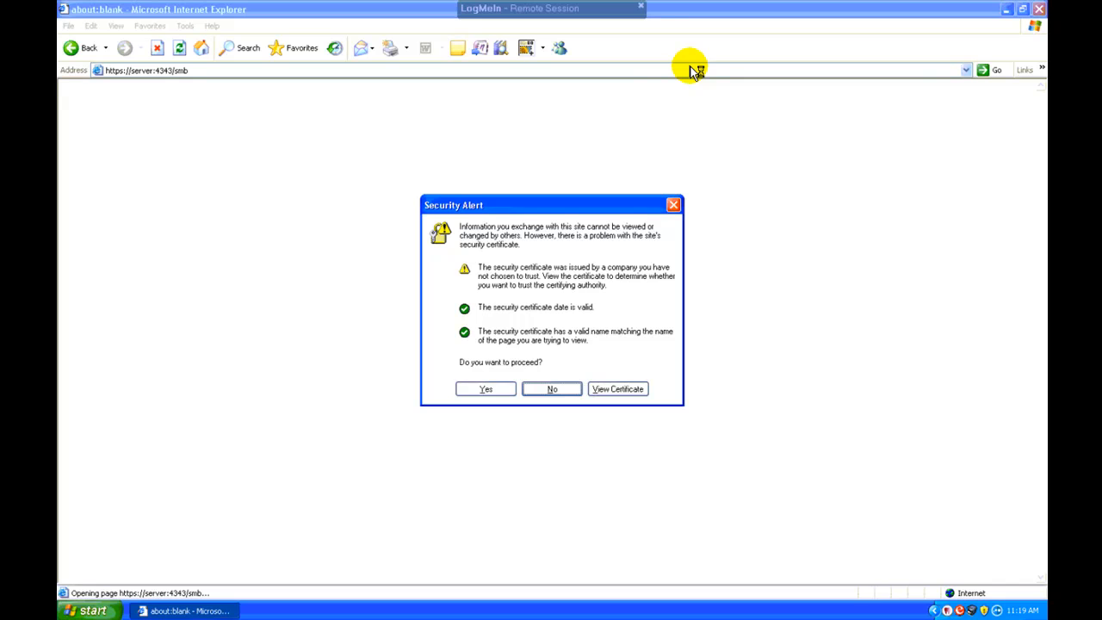
- Accept the server's certificate on the Security Alert to load the log-on page
click(484, 388)
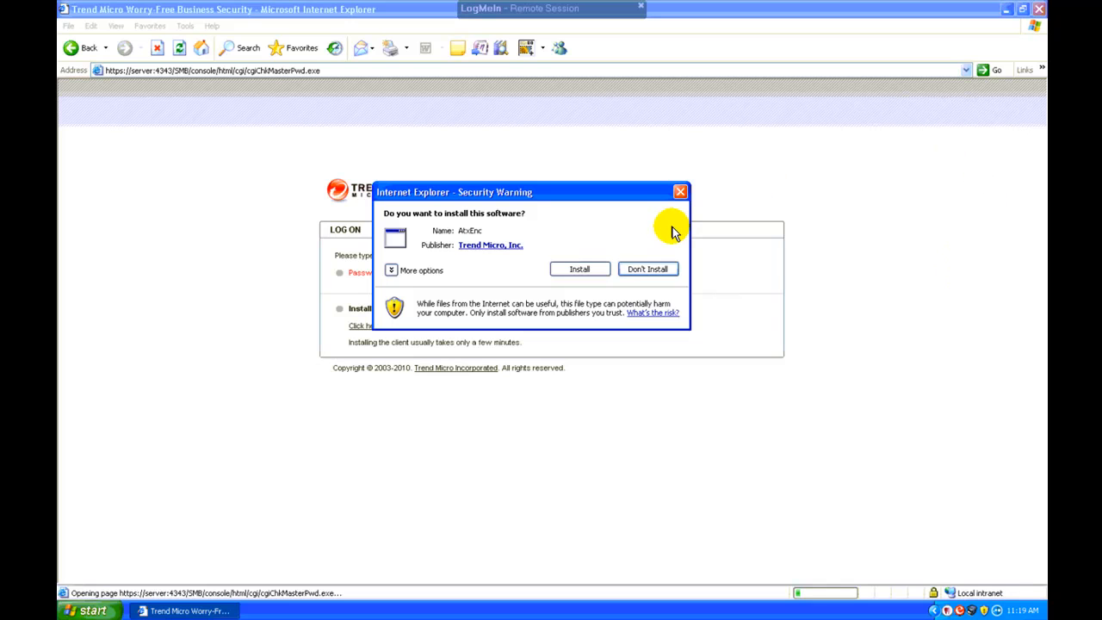
mouse_move(660, 234)
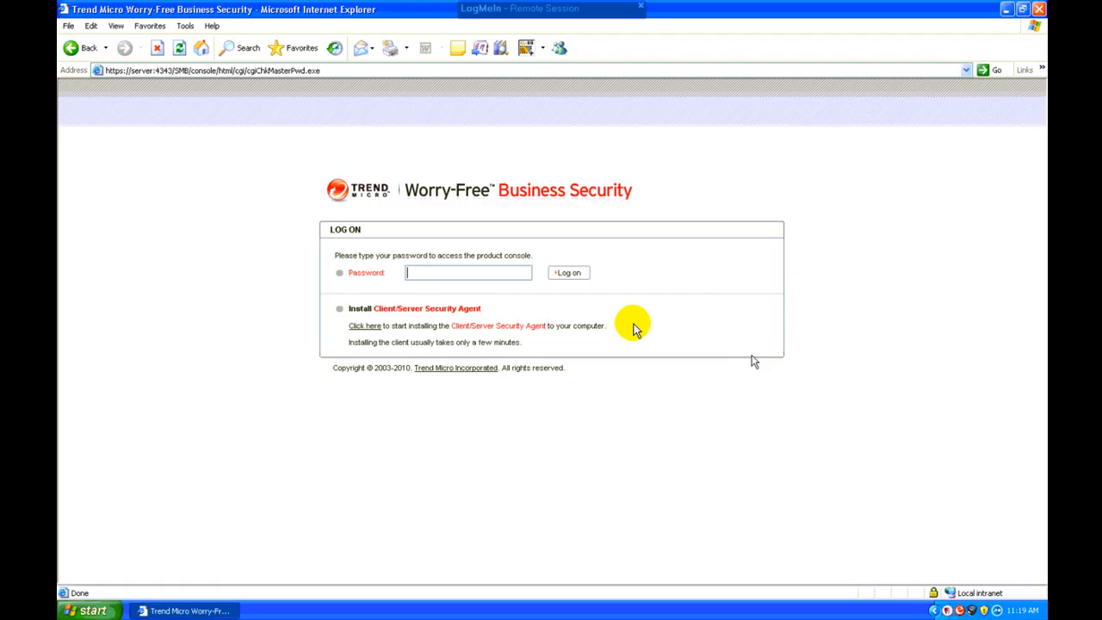
mouse_move(402, 346)
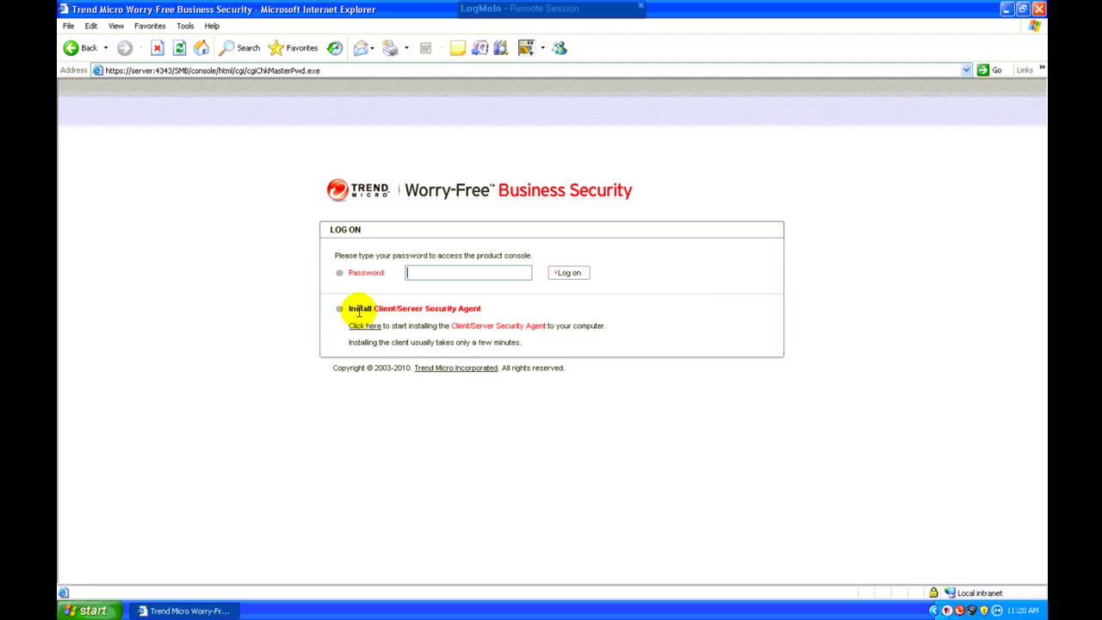
mouse_move(365, 325)
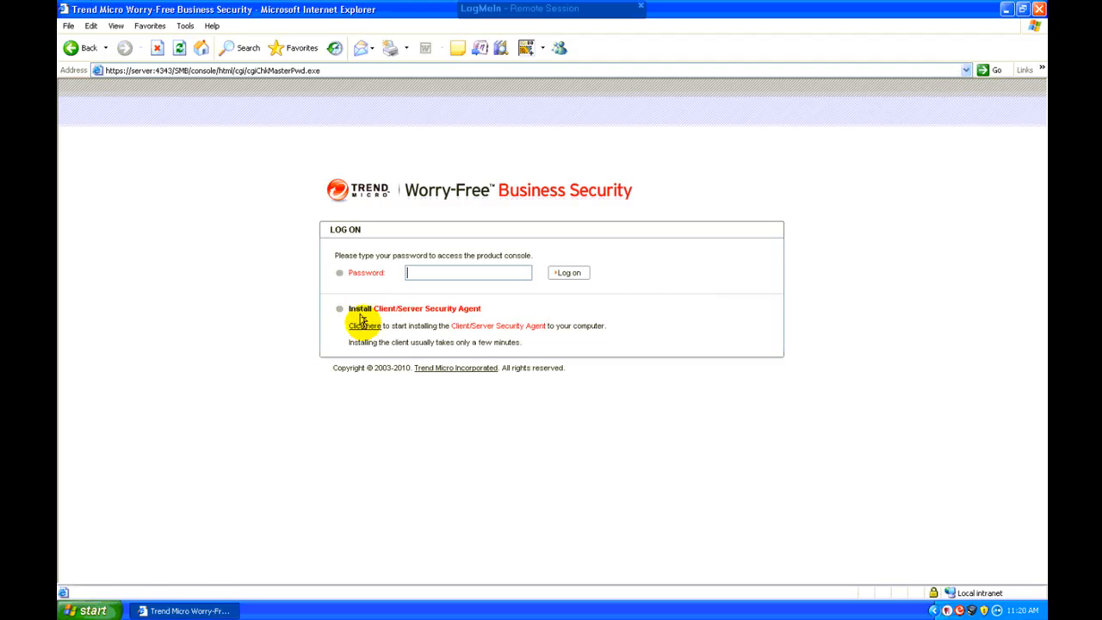
- Open the agent installation page, install the WinNTChk control, and start Install Now
click(359, 326)
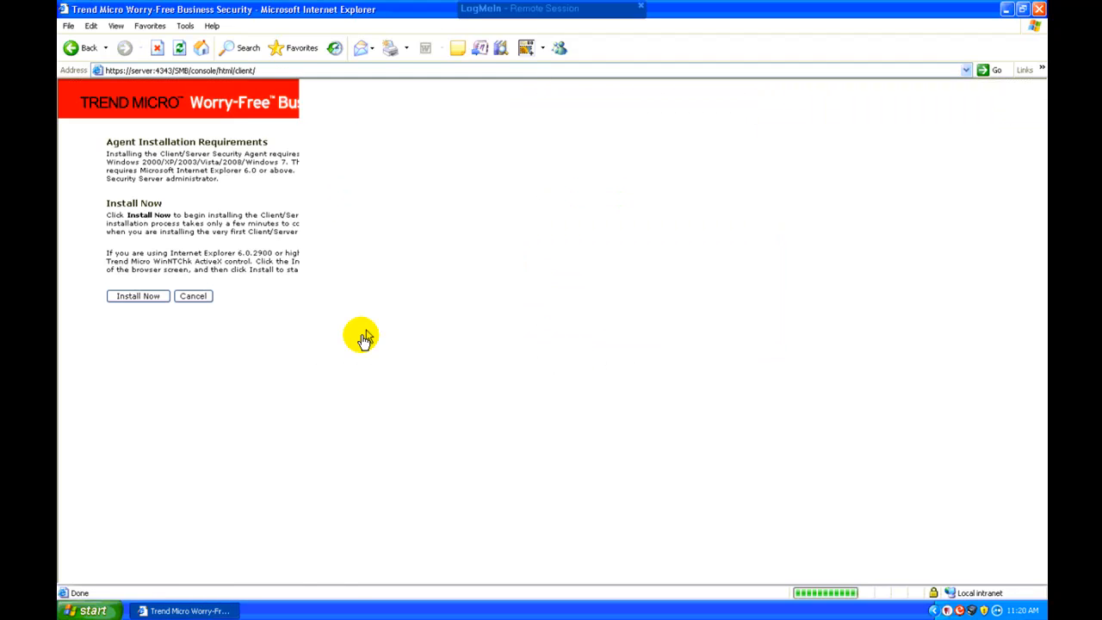
click(138, 295)
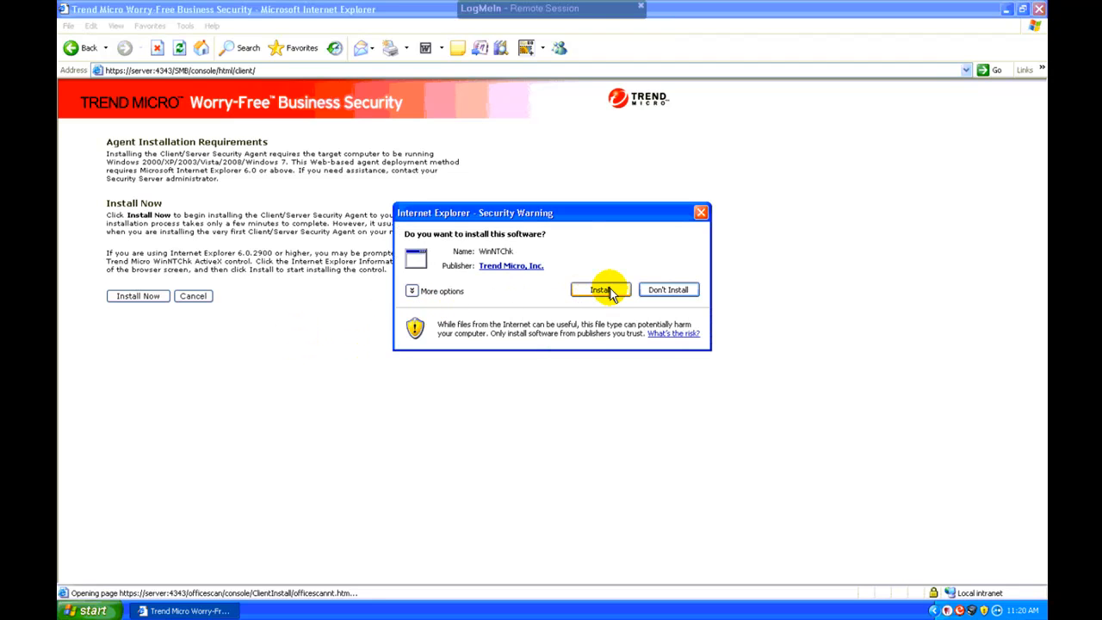
click(601, 289)
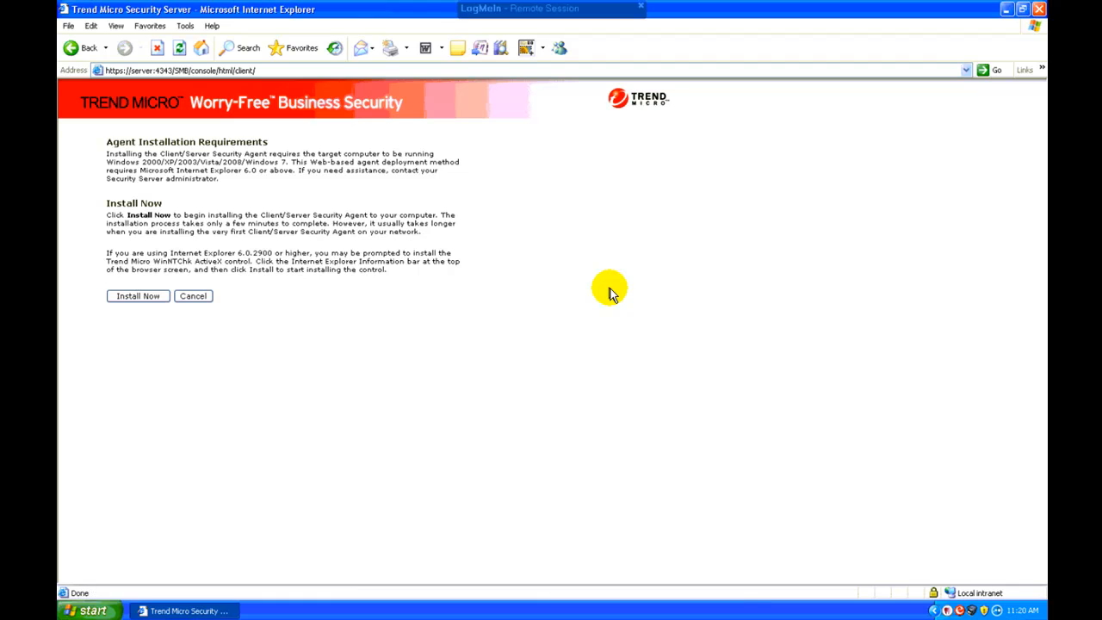
click(138, 296)
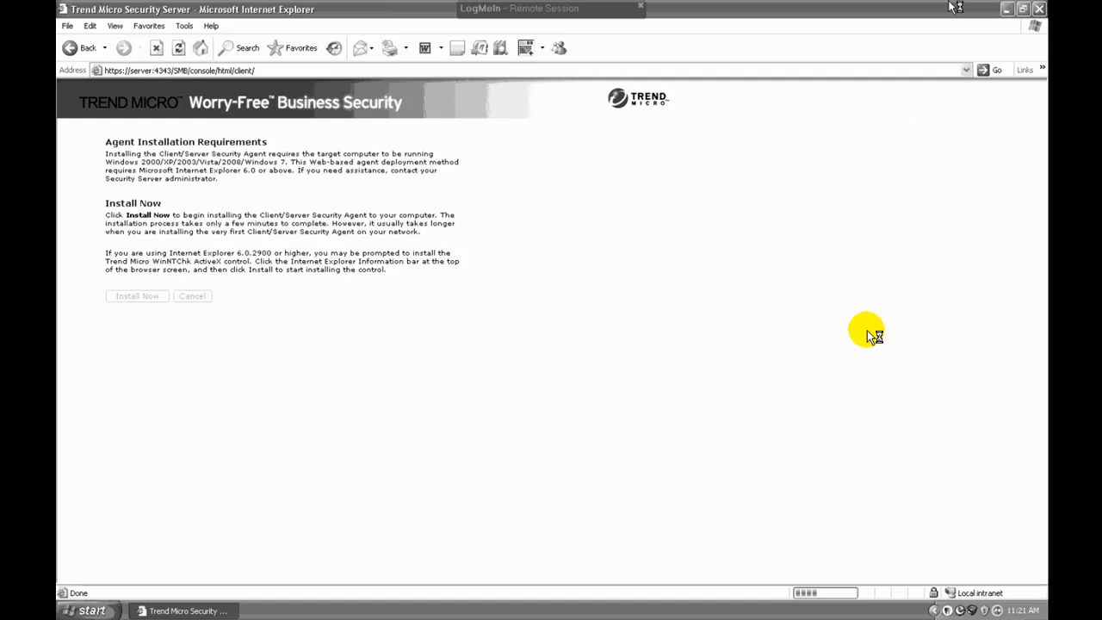
mouse_move(953, 153)
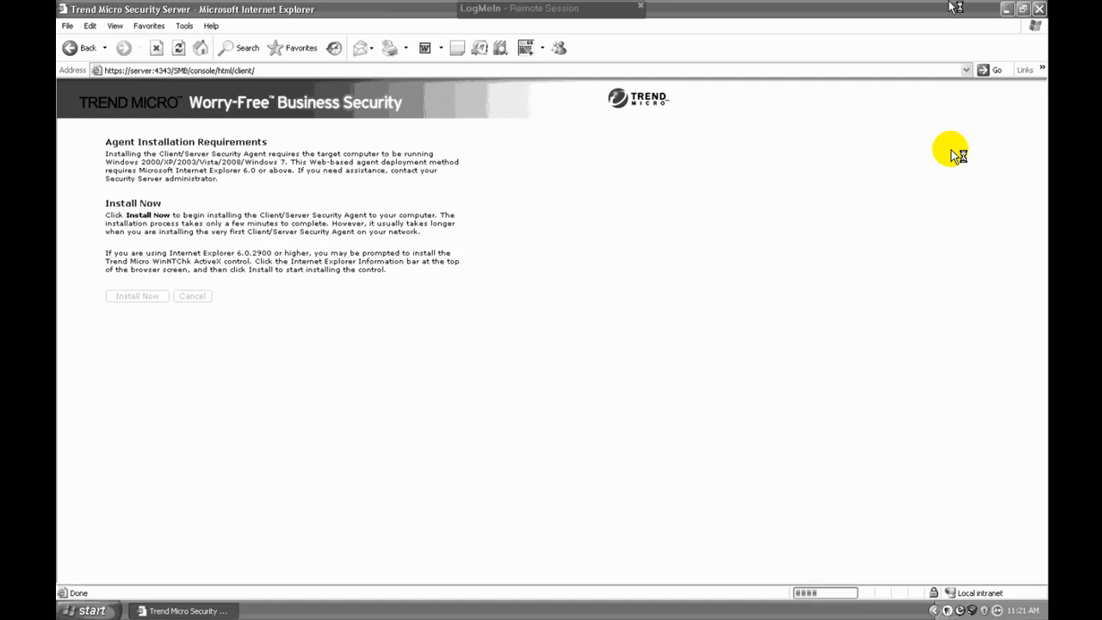
click(137, 296)
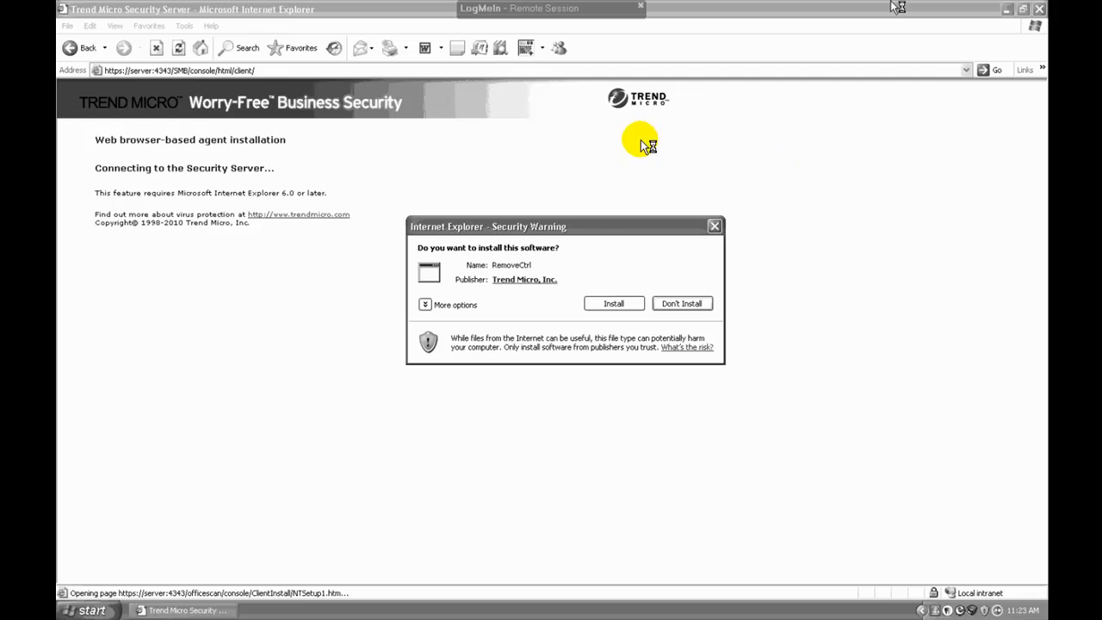
mouse_move(605, 232)
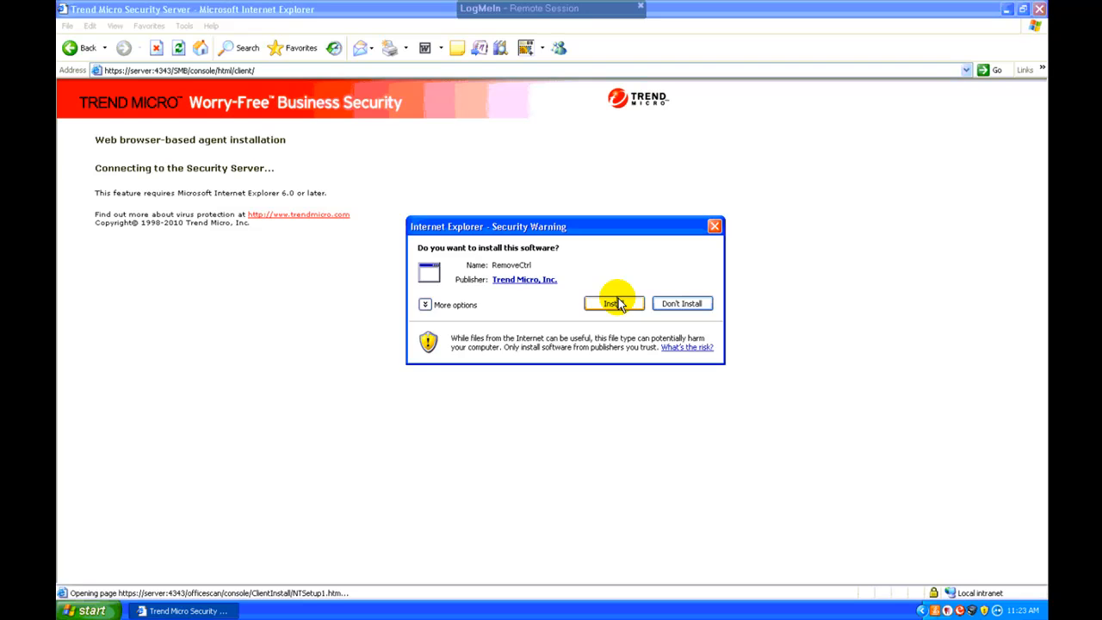
- Install the RemoveCtrl, Setup and Install add-ons to begin the agent download
click(613, 304)
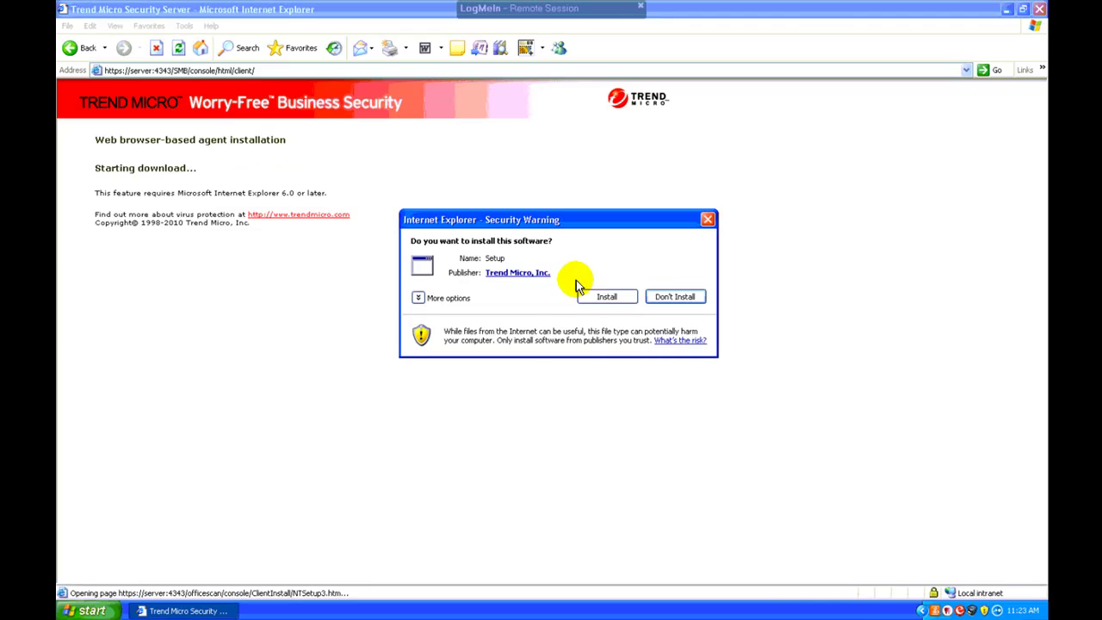
click(606, 297)
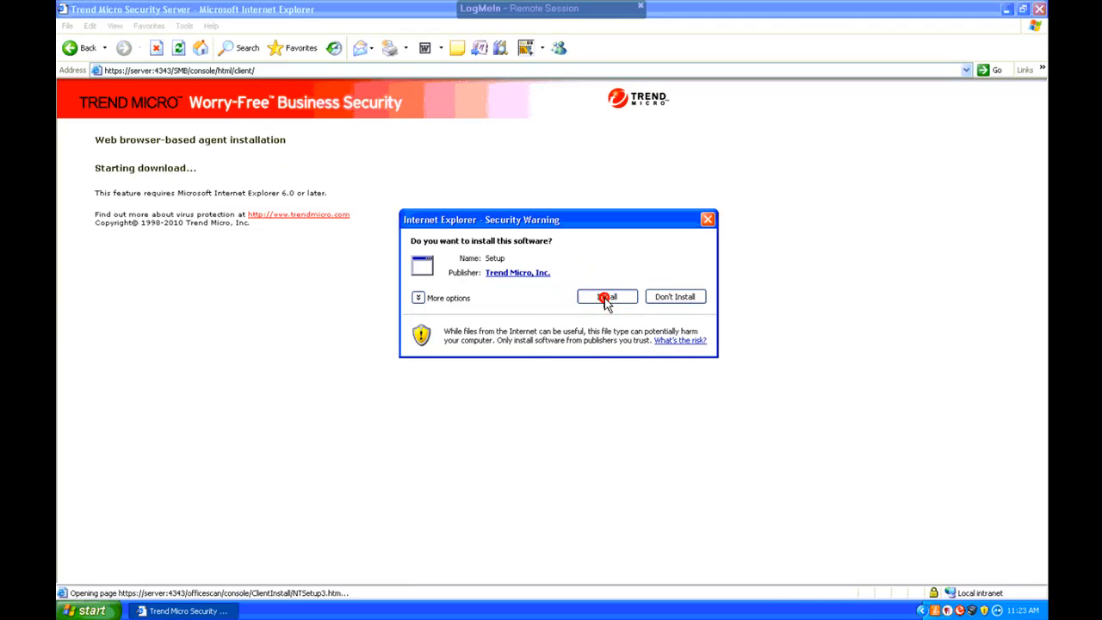
click(607, 296)
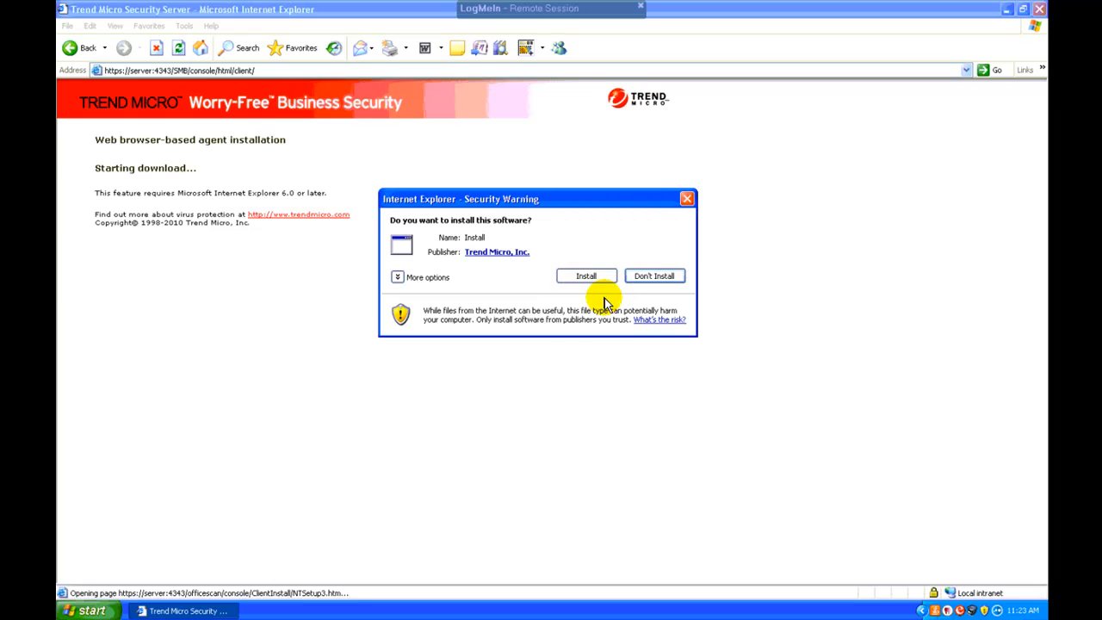
click(586, 276)
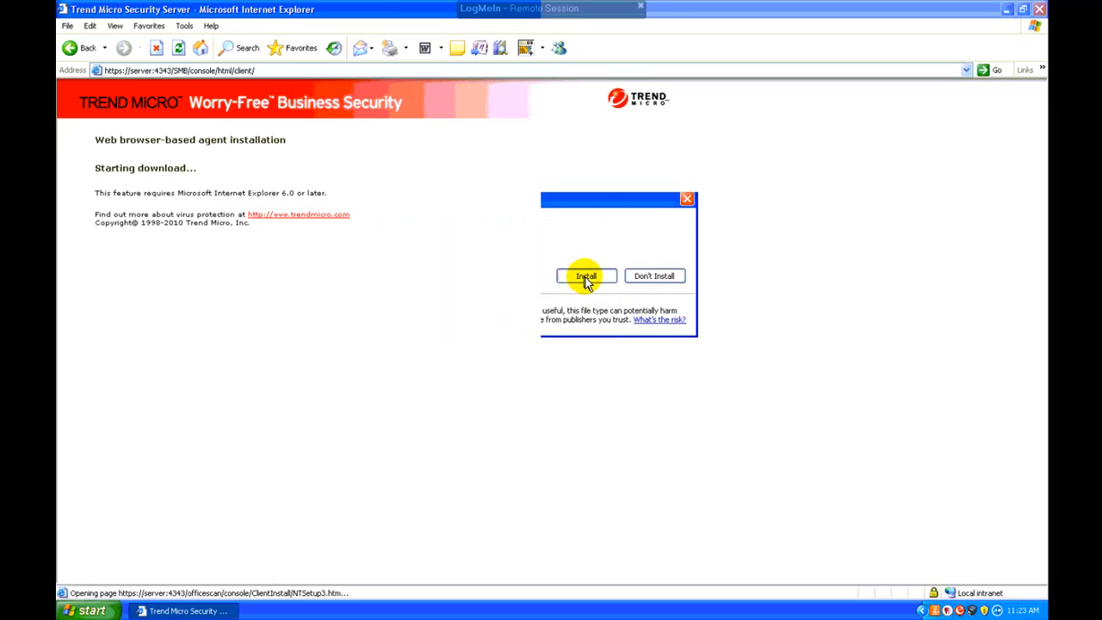
click(586, 276)
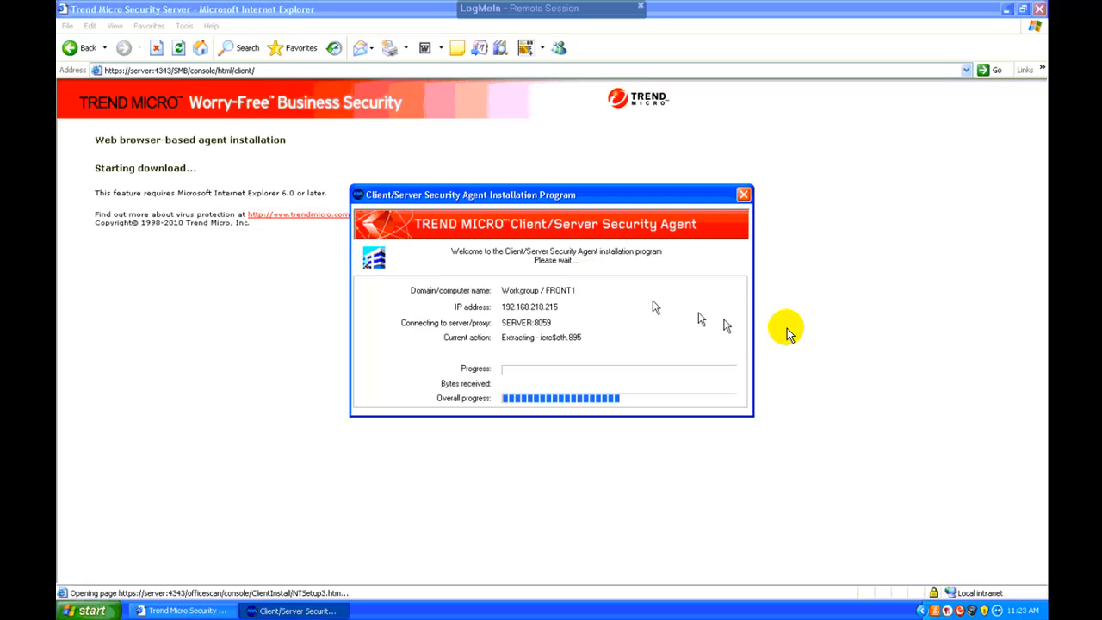
mouse_move(931, 168)
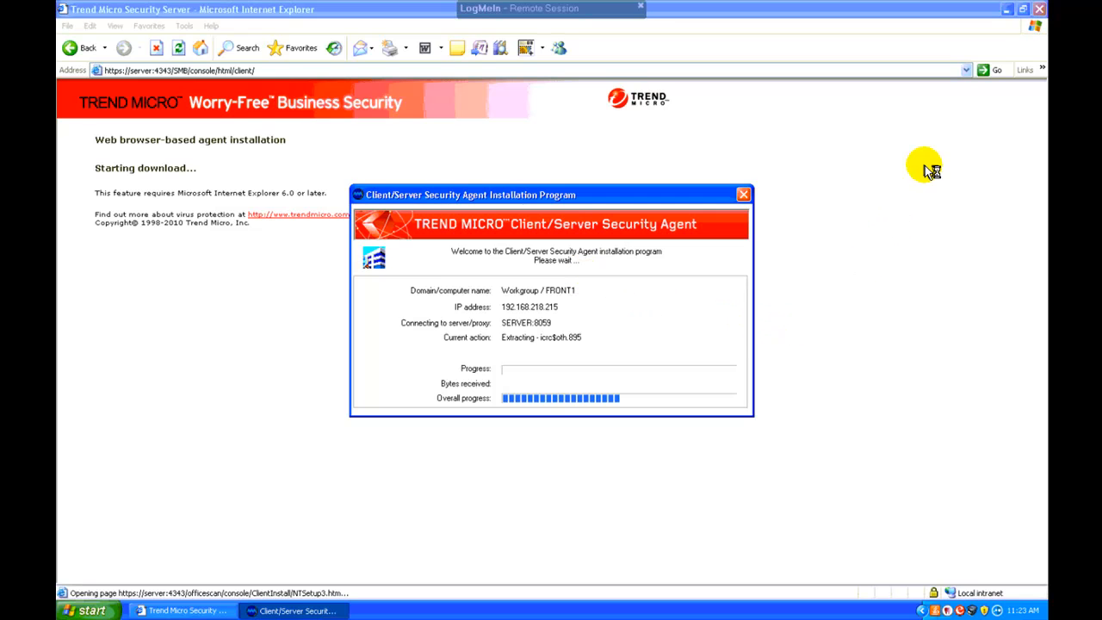